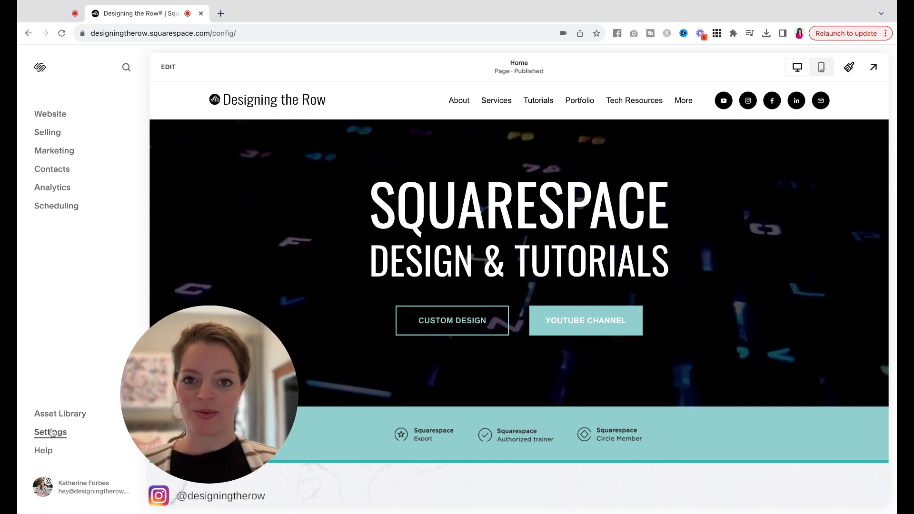
- Open site Settings and go to the Permissions & Ownership page
left_click(50, 432)
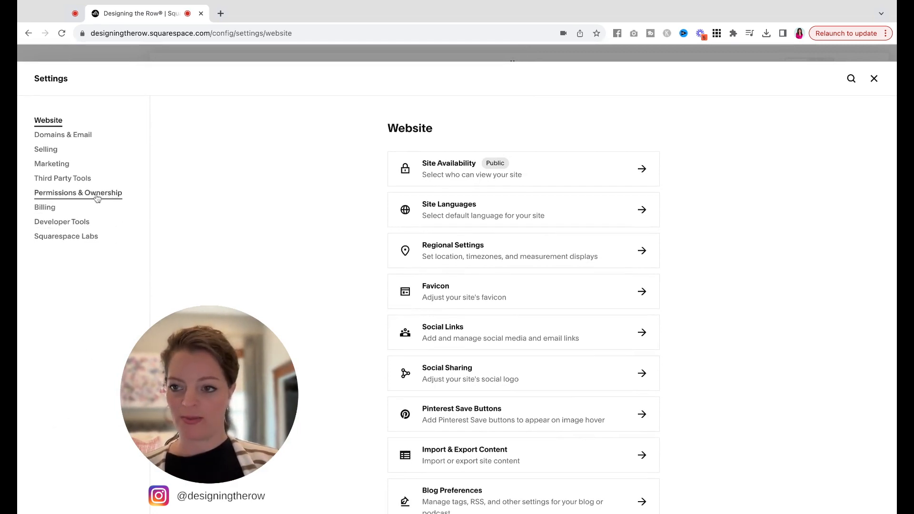
left_click(78, 192)
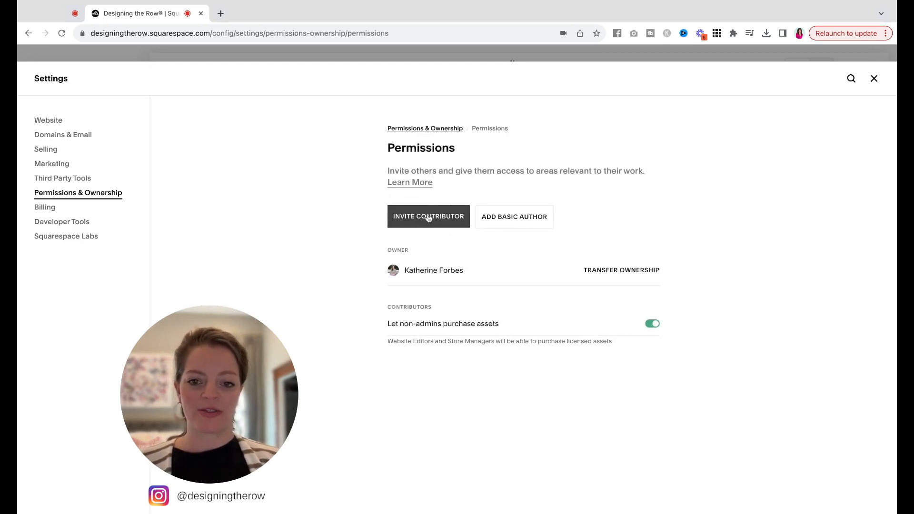
- Start an Invite Contributor form and scroll through its role toggles, Administrator to Store Manager
left_click(428, 217)
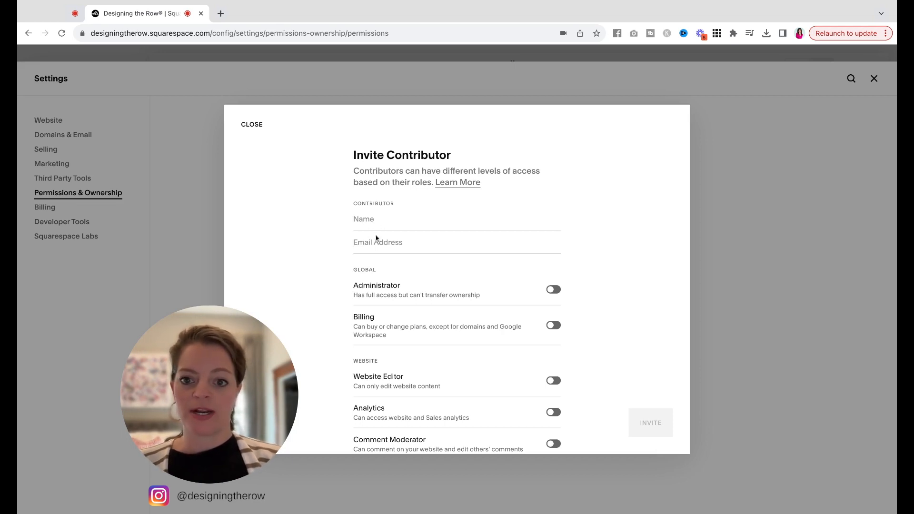
scroll("down", 3)
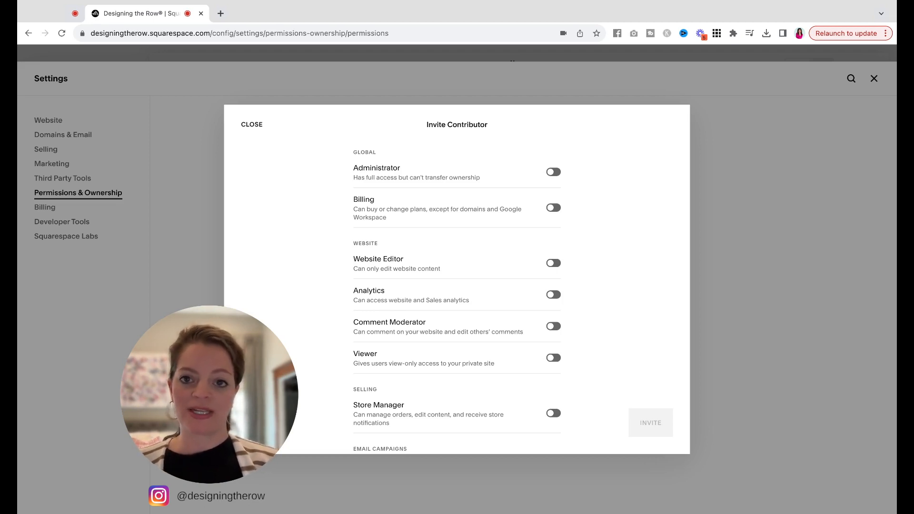
mouse_move(426, 251)
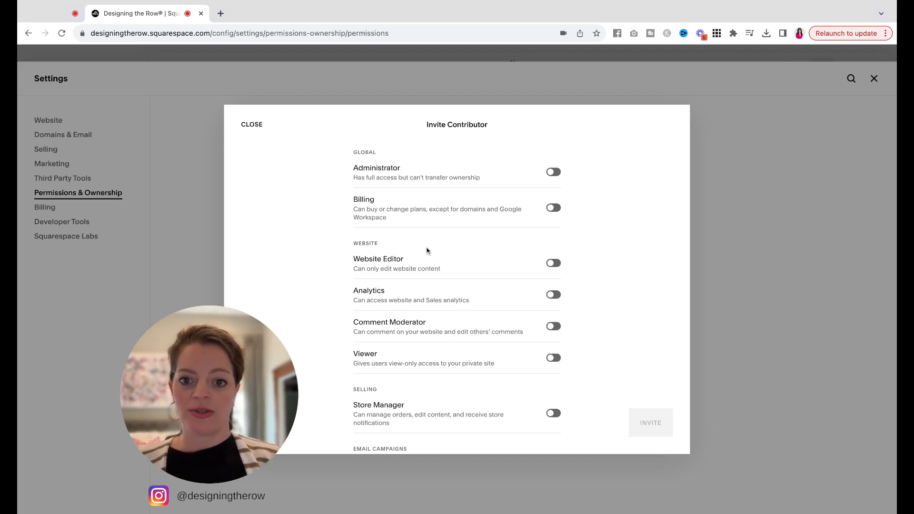
scroll("down", 3)
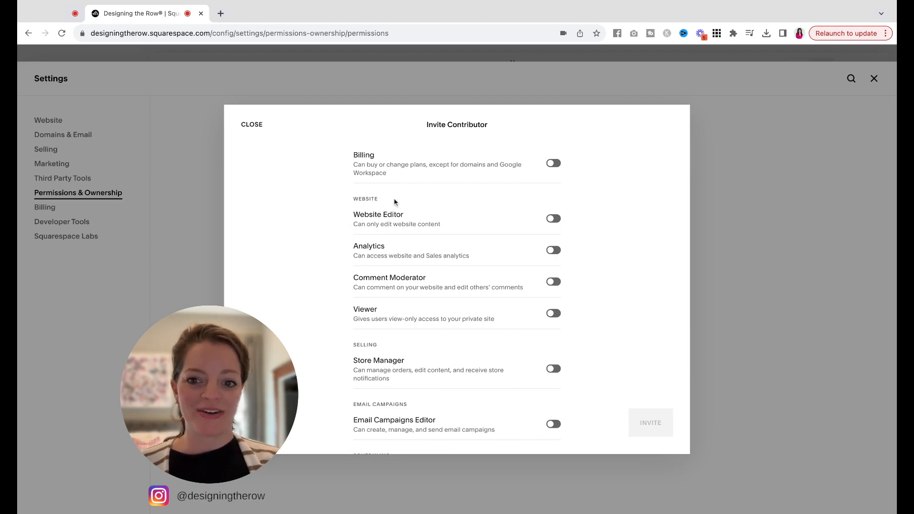
scroll("down", 3)
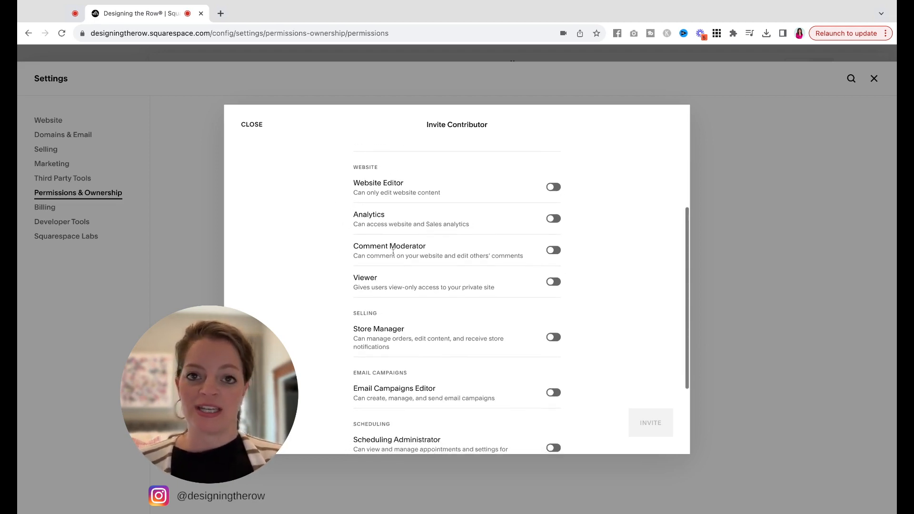
scroll("down", 3)
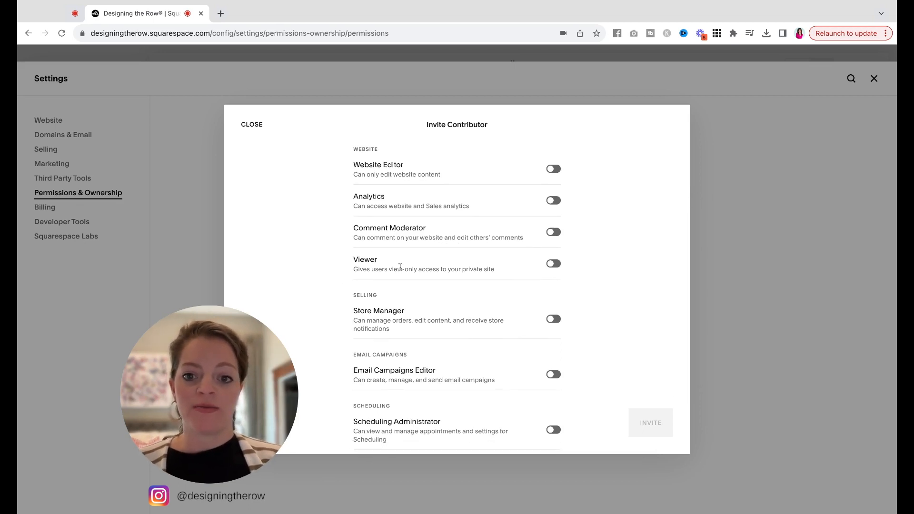
mouse_move(393, 280)
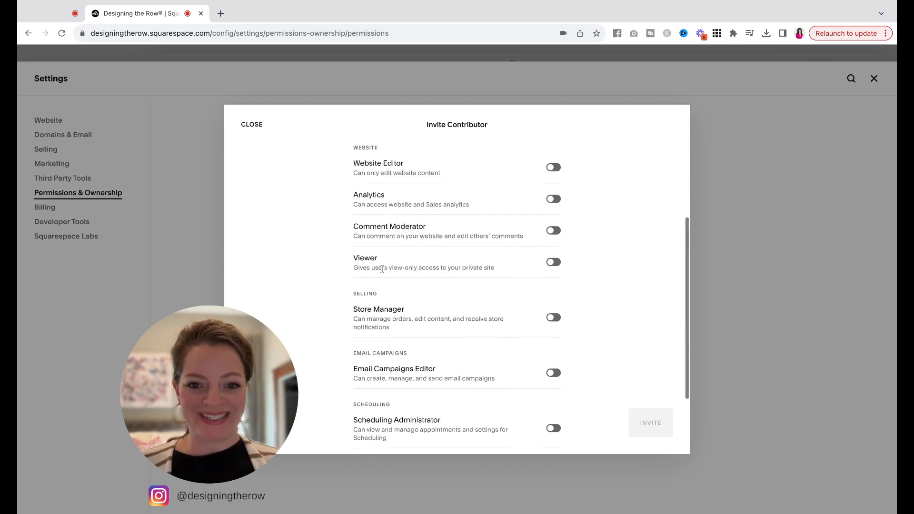
scroll("down", 3)
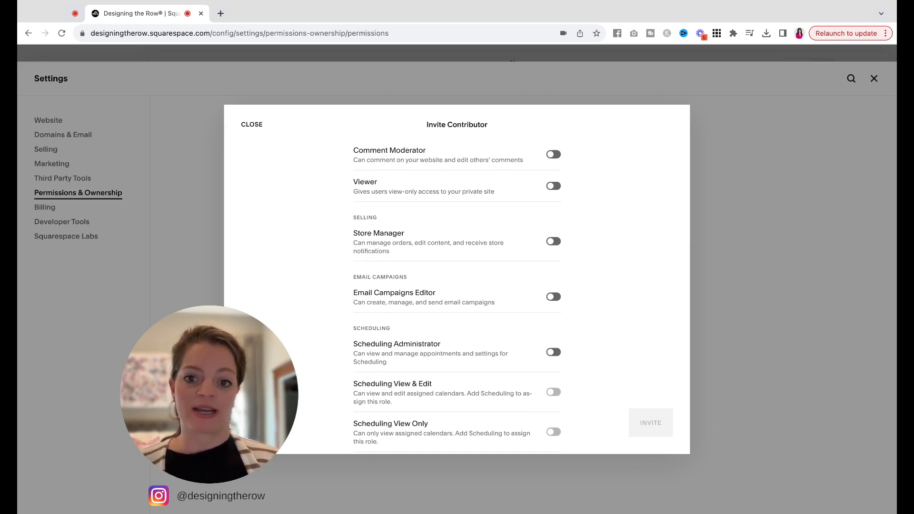
mouse_move(363, 247)
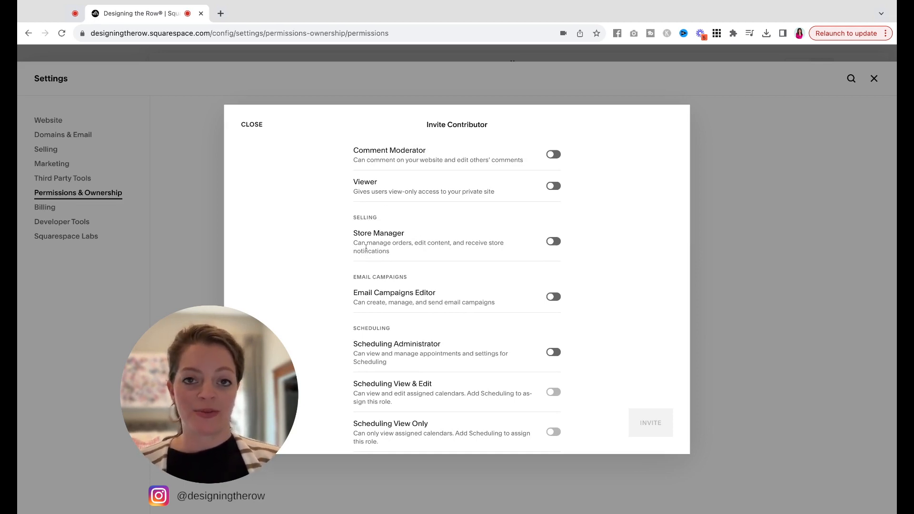
scroll("down", 3)
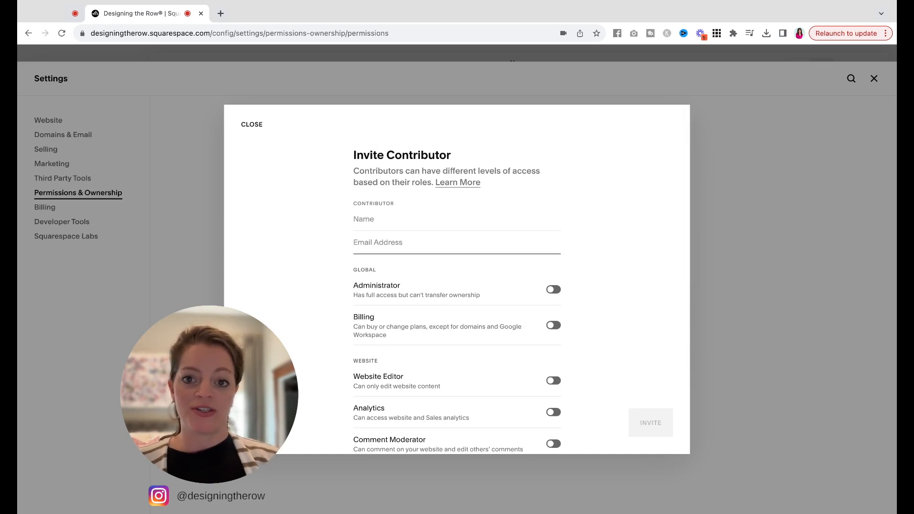
scroll("down", 3)
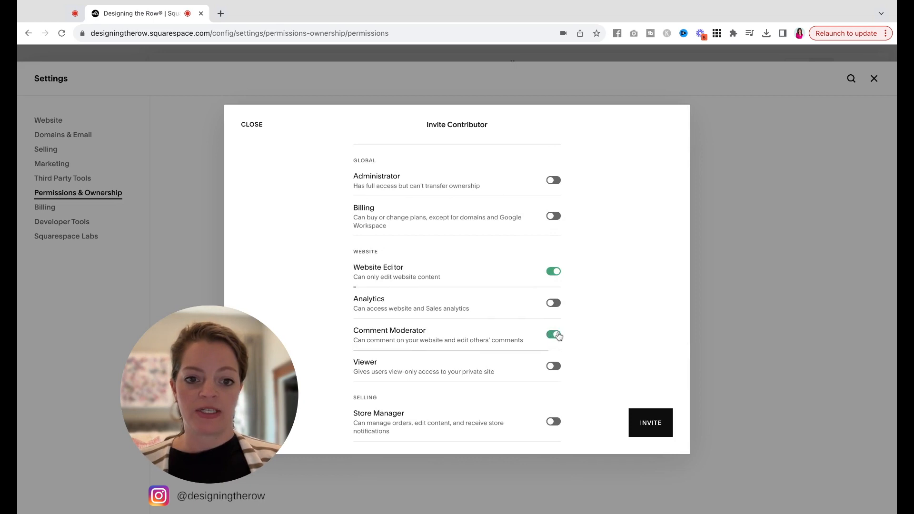
left_click(552, 334)
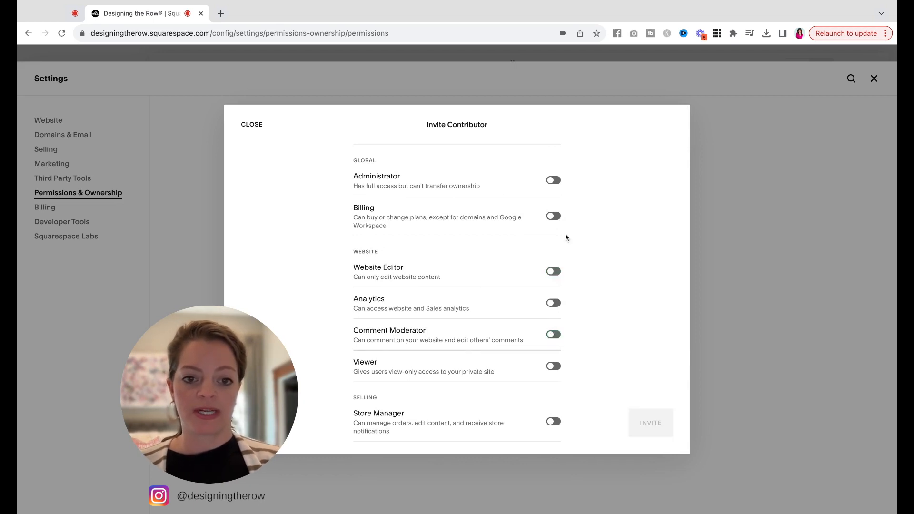
left_click(553, 180)
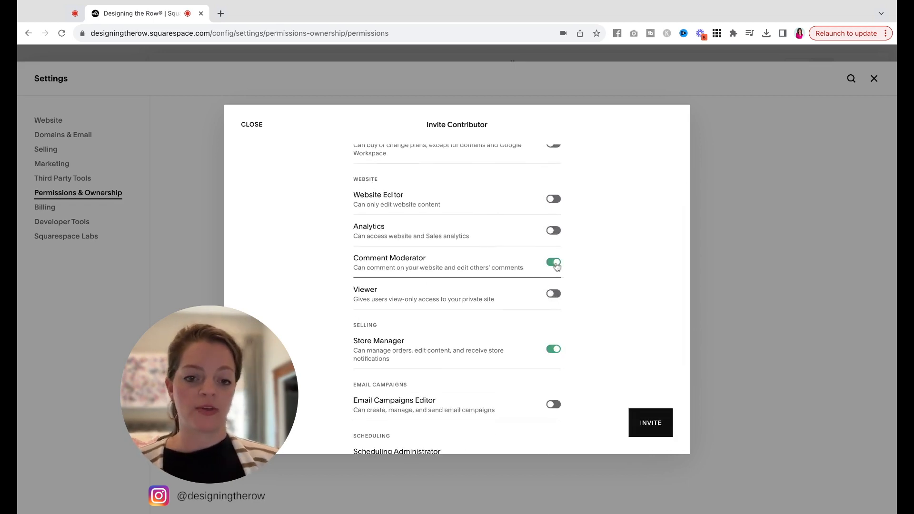
left_click(553, 263)
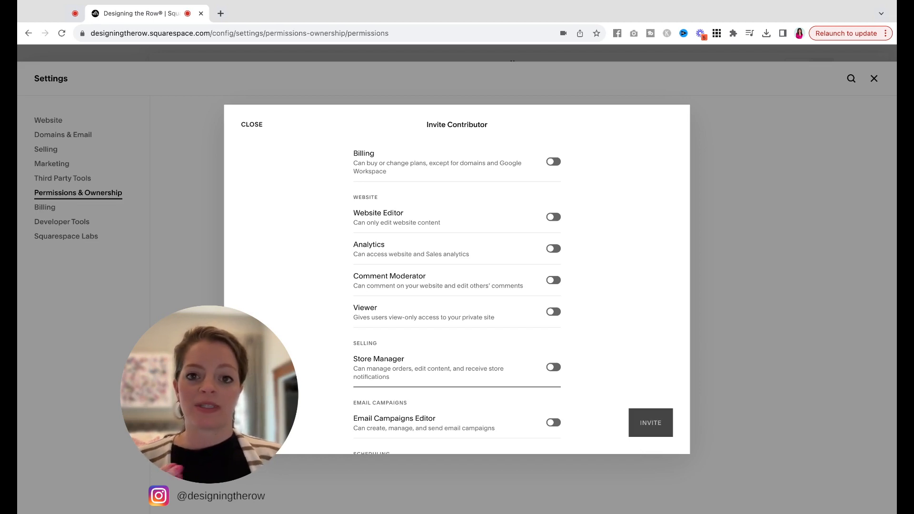
scroll("up", 3)
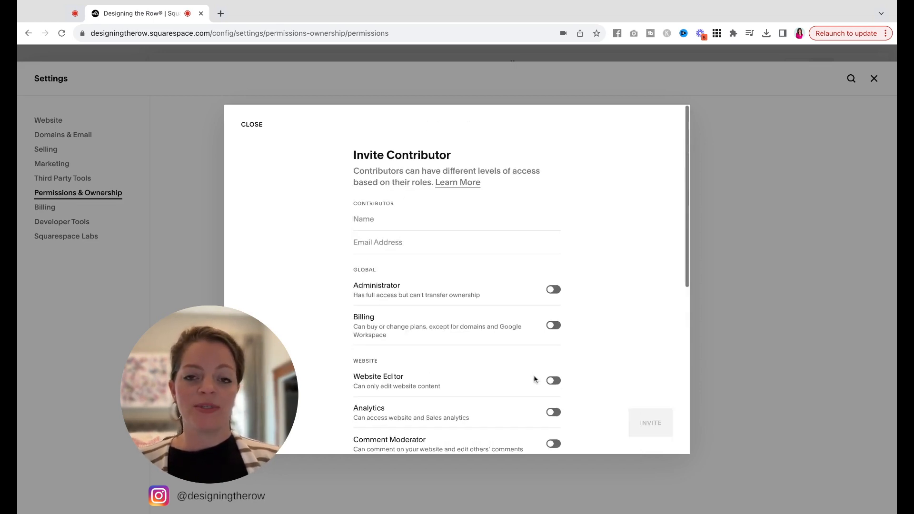